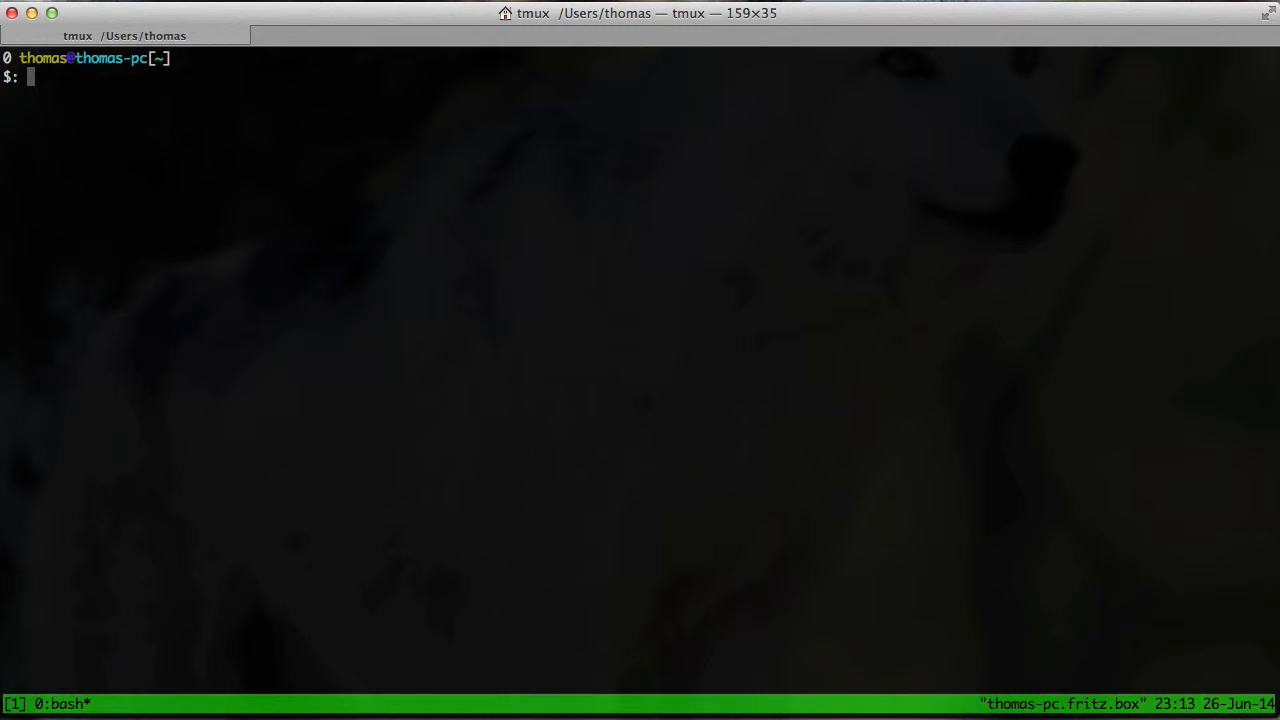
mouse_move(790, 414)
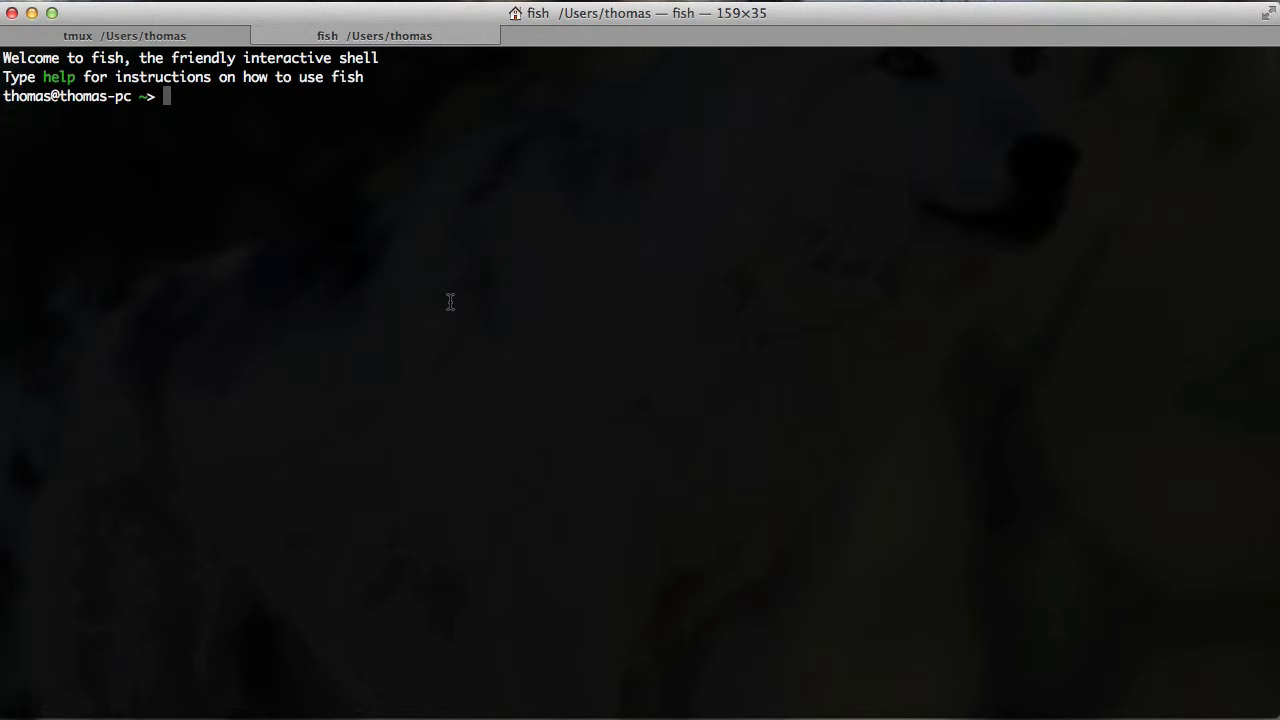
Step: Log in to localhost over SSH from a second Terminal tab
text(ssh localhost)
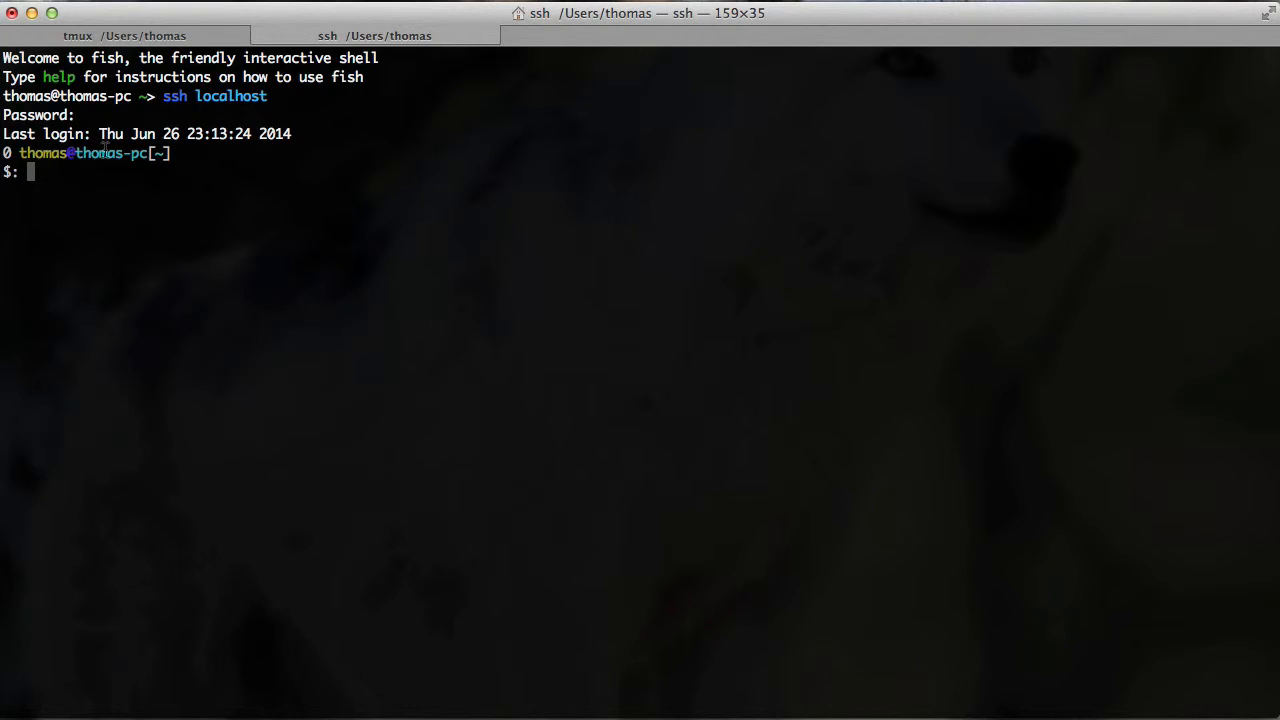
double_click(216, 96)
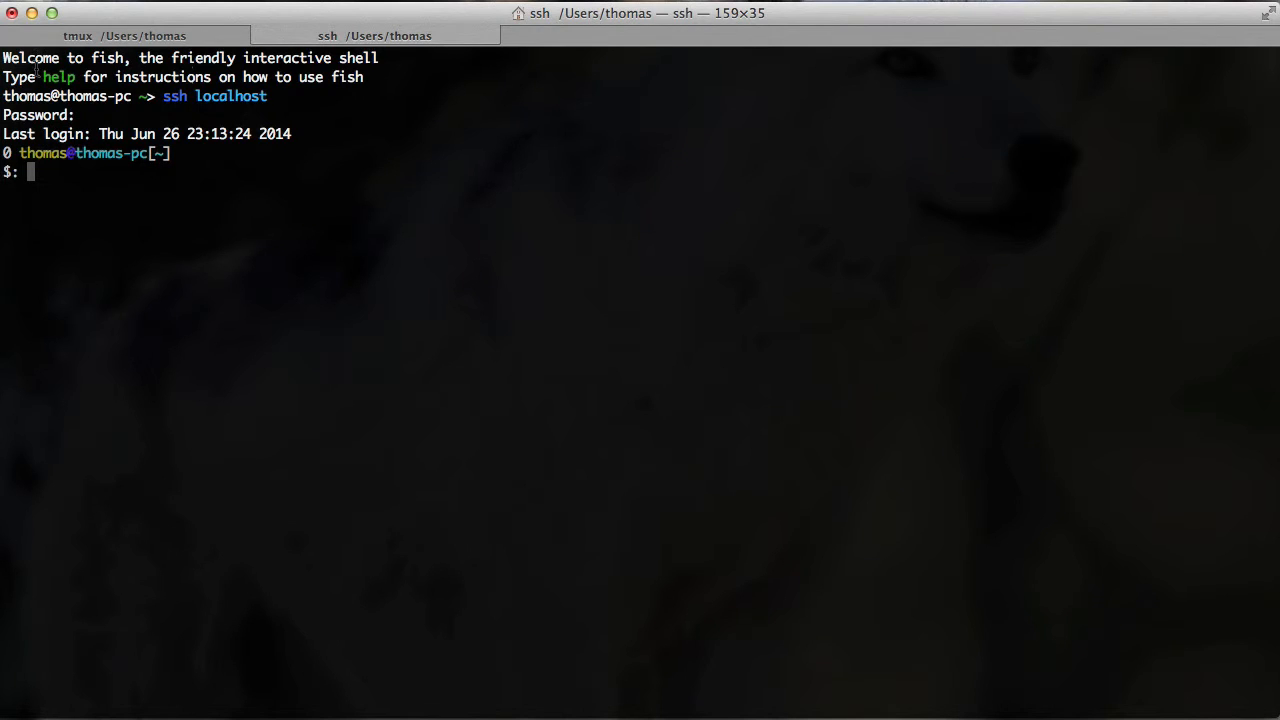
double_click(108, 56)
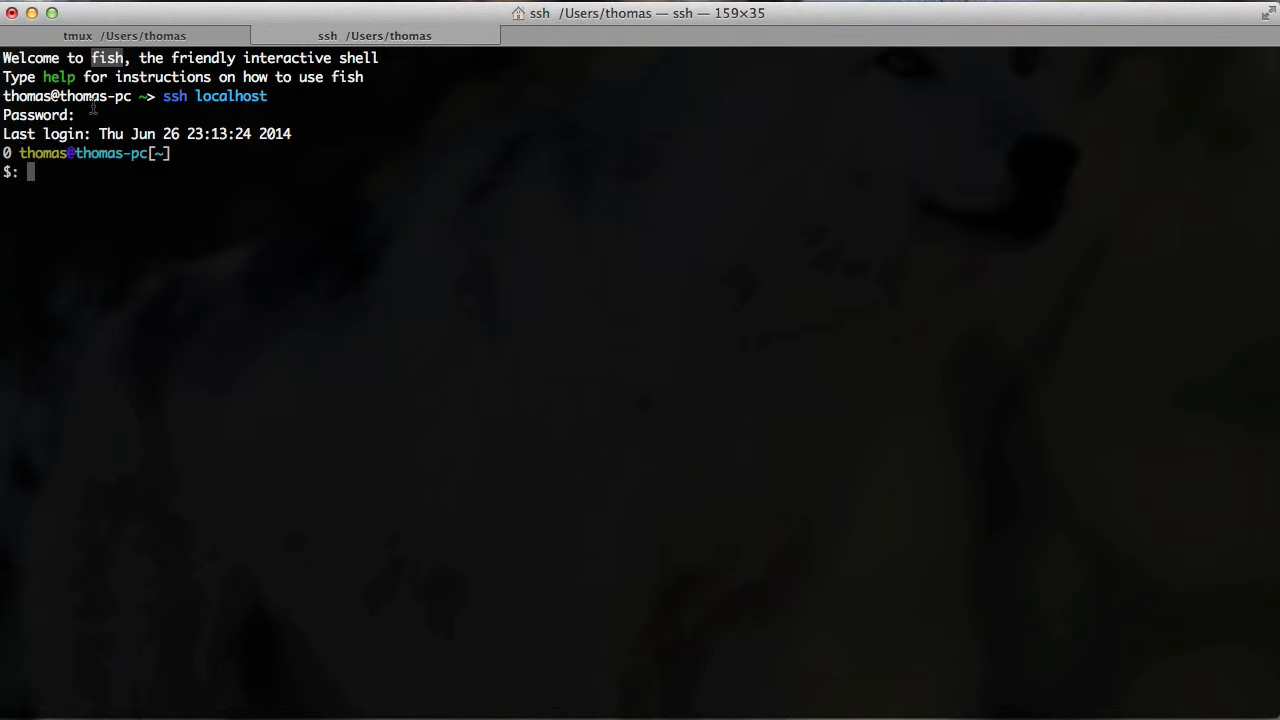
mouse_move(160, 164)
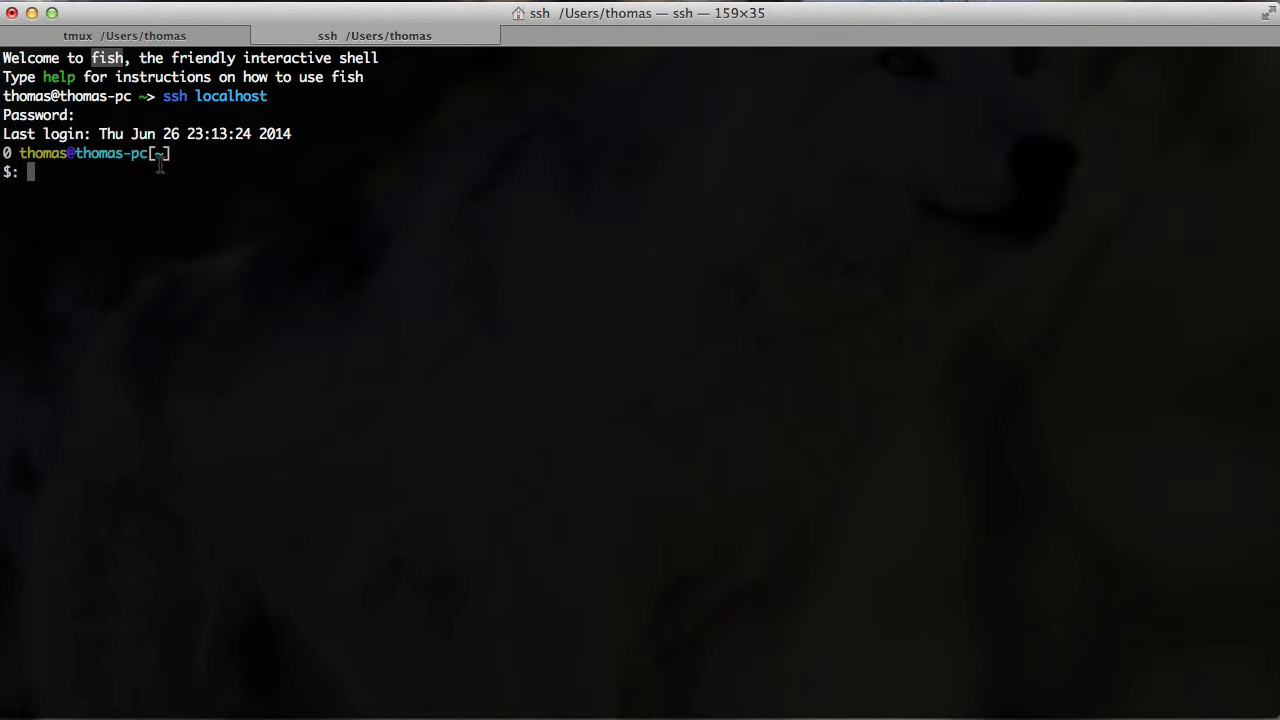
mouse_move(124, 148)
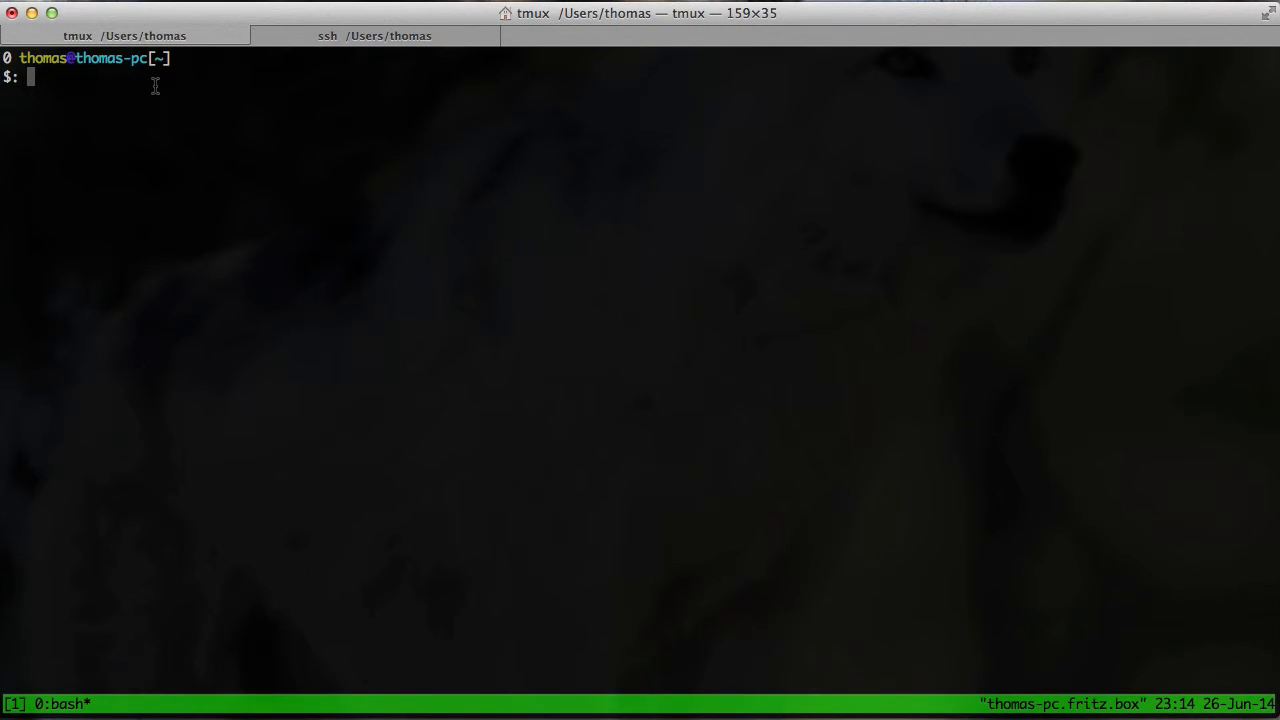
mouse_move(172, 72)
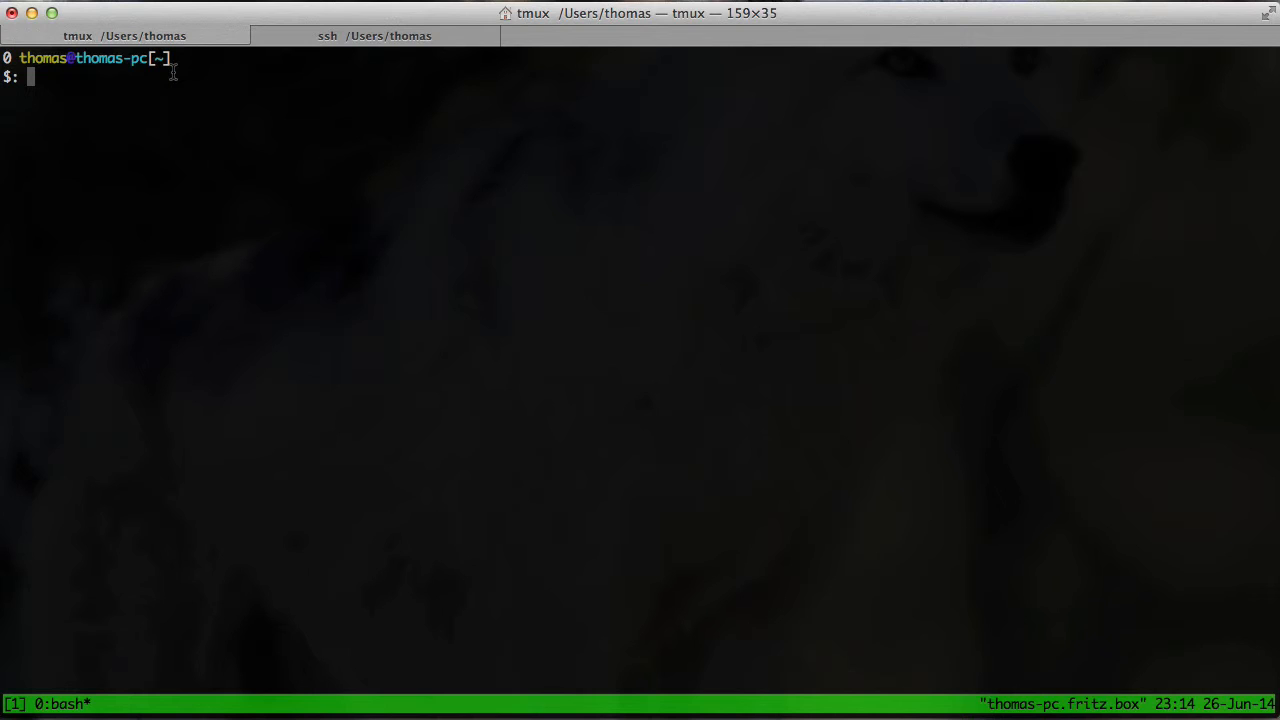
click(374, 36)
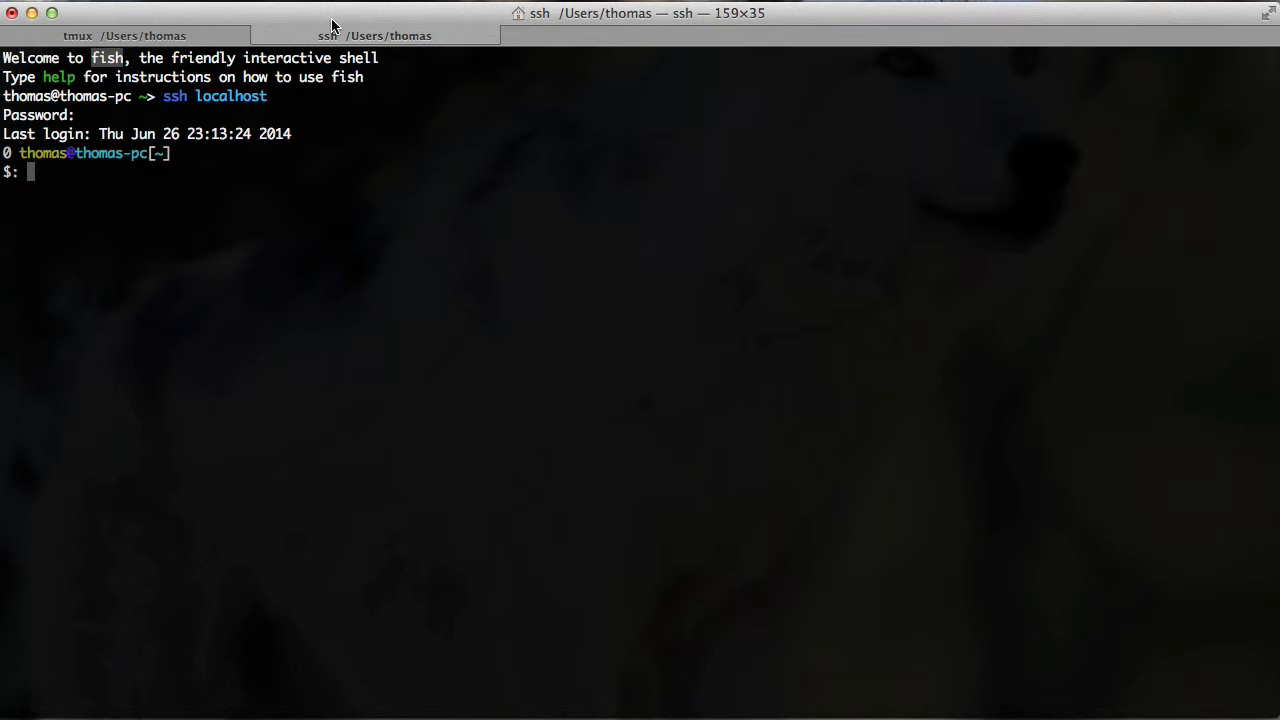
Step: Attach the SSH tab with 'tmux a', interrupt the hang with Ctrl+C, and request closing the tab
text(tmux a)
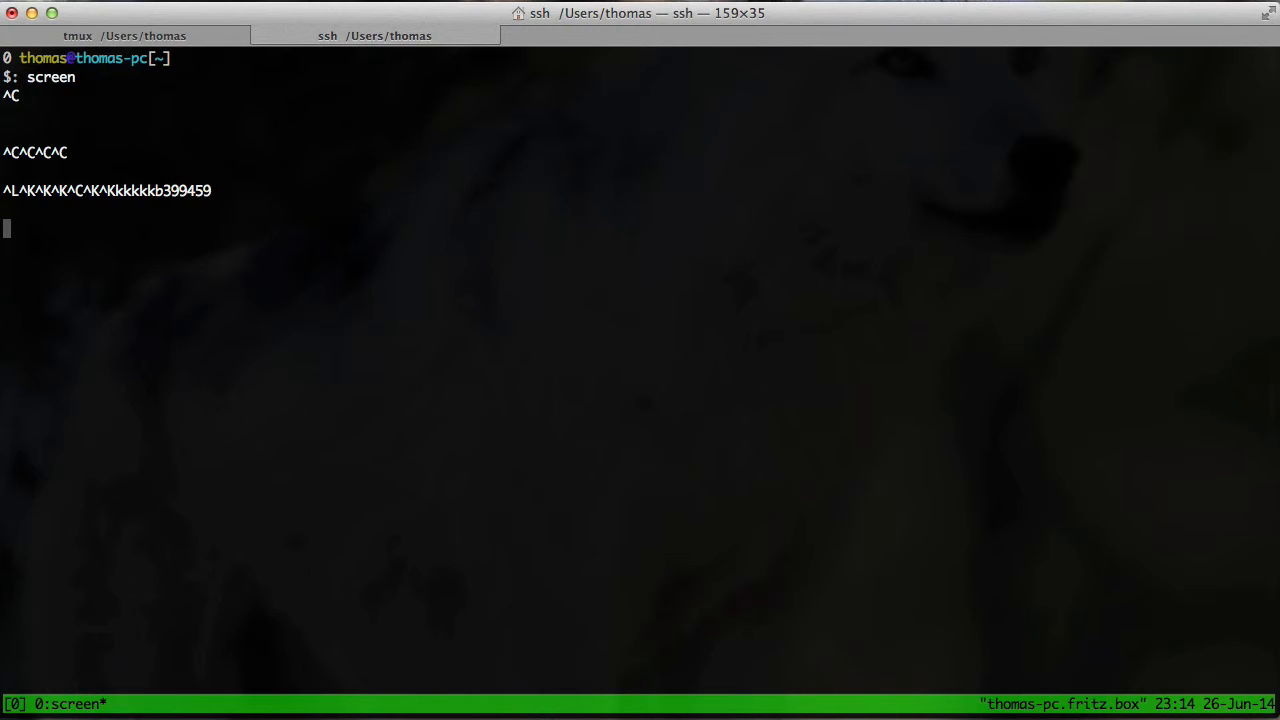
key(ctrl+c)
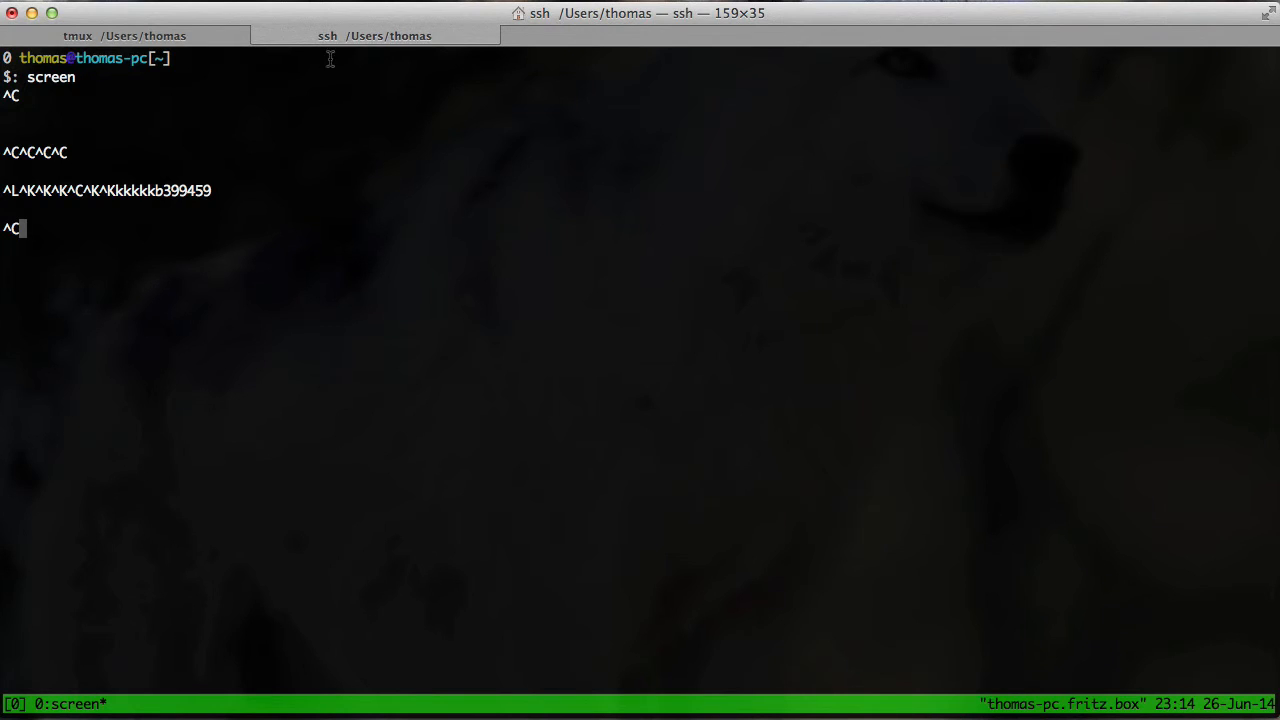
click(260, 36)
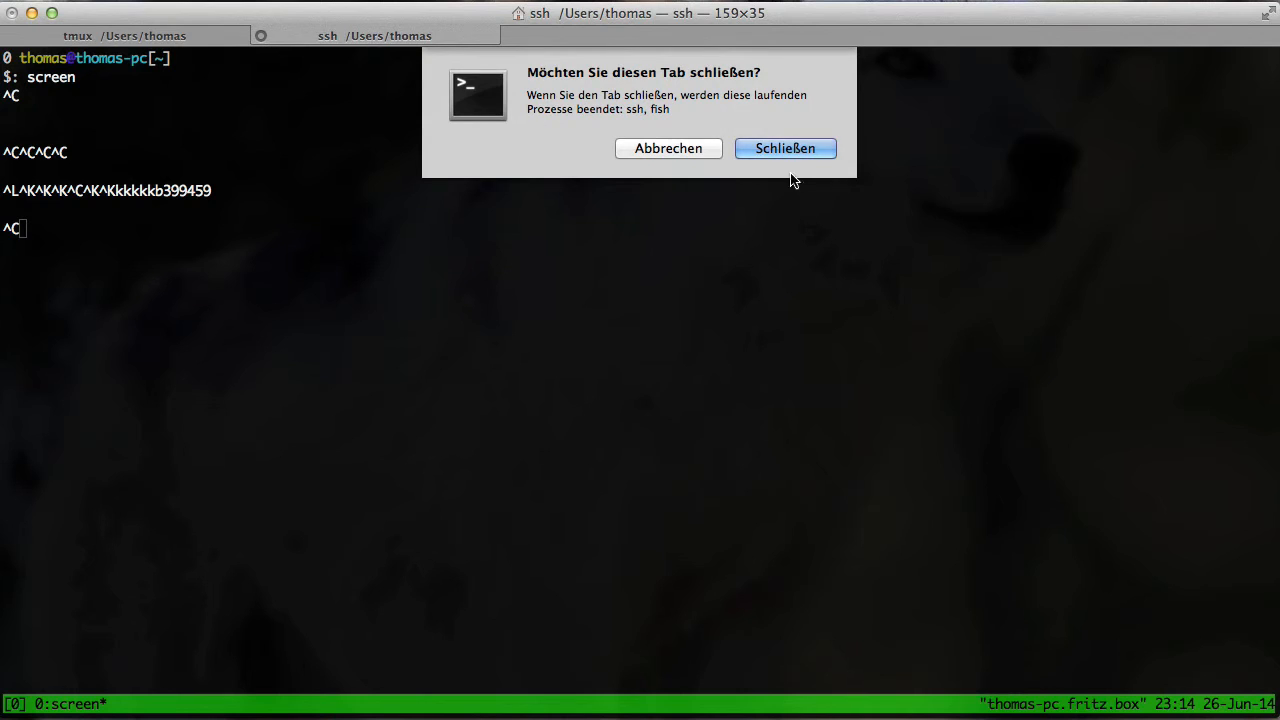
Step: Confirm closing the stuck tab, start a fresh 'tmux' session, and restart the Dock via killall
click(784, 148)
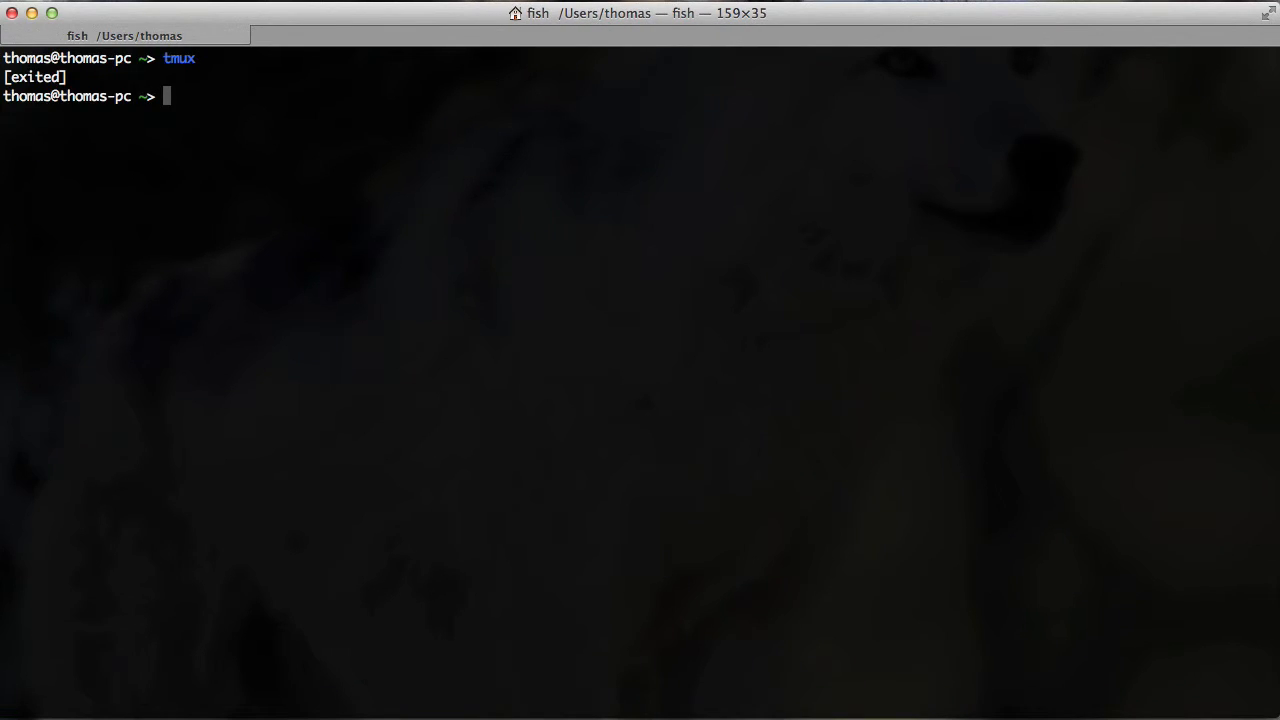
text(tmux)
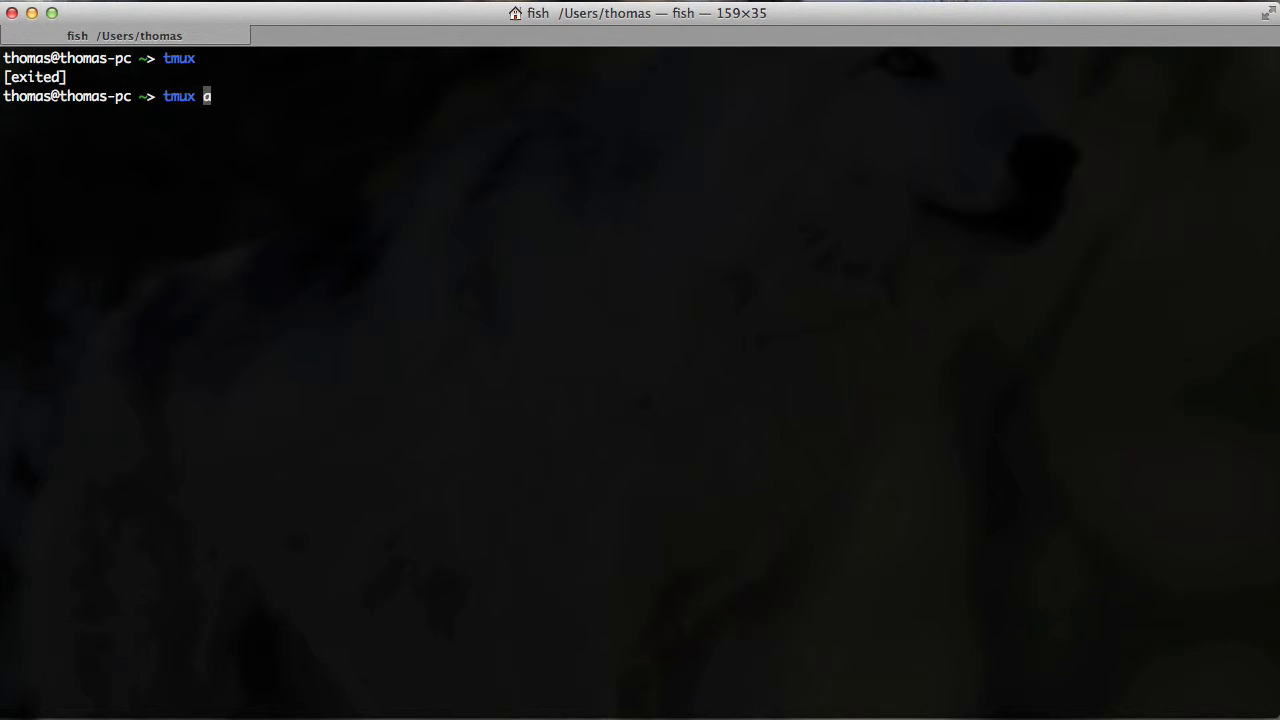
text(killall Dock && killall Dock)
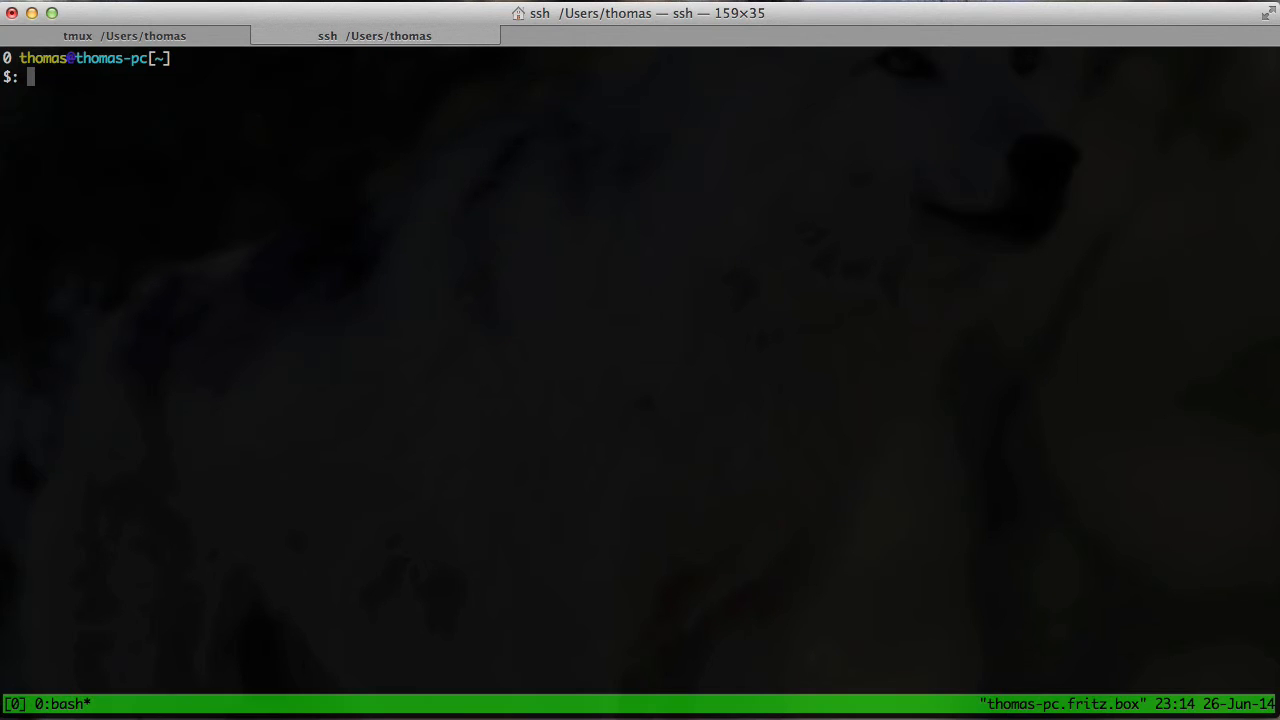
mouse_move(526, 136)
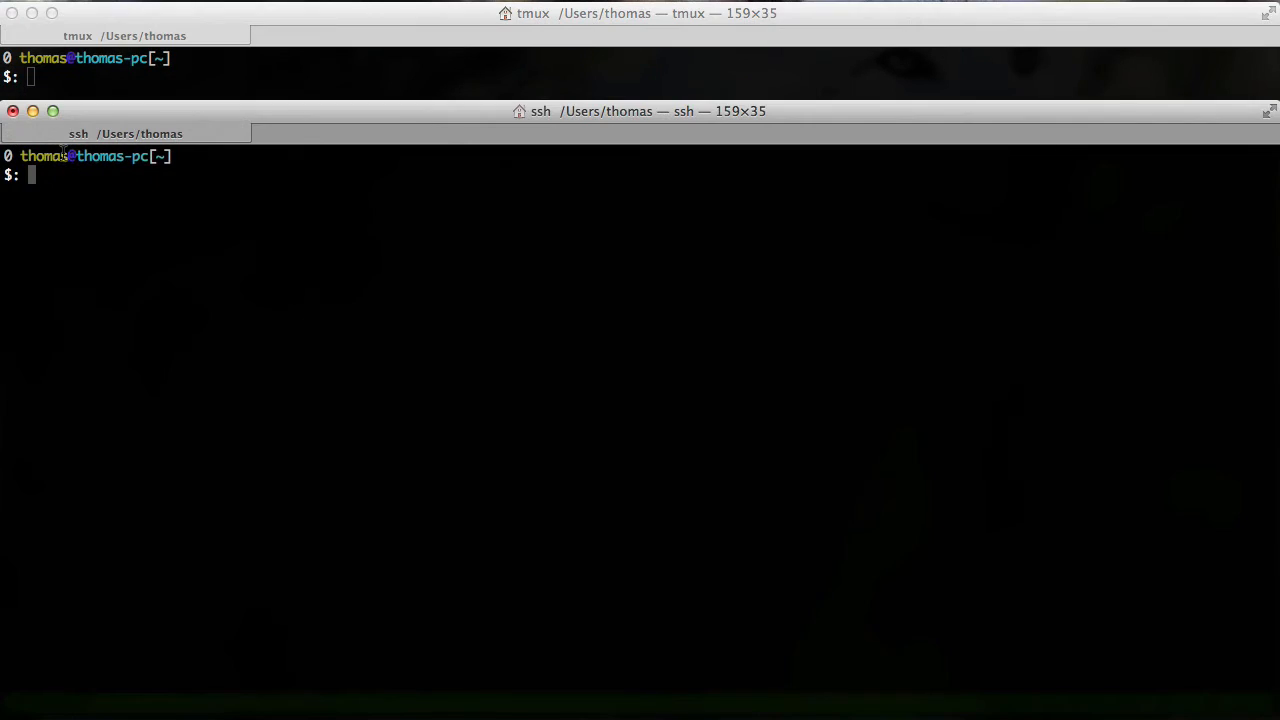
mouse_move(142, 224)
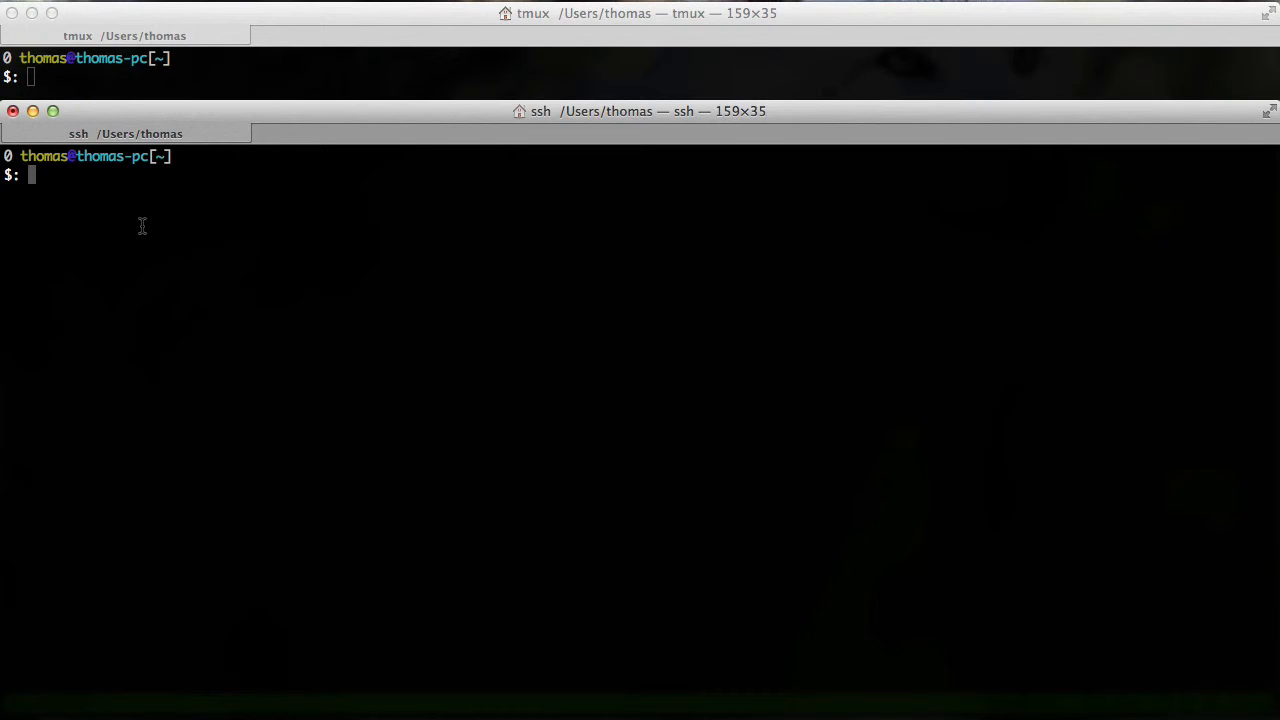
Step: Show 'It is synchronous!' mirrored in both tmux windows, then clear the line
text(It)
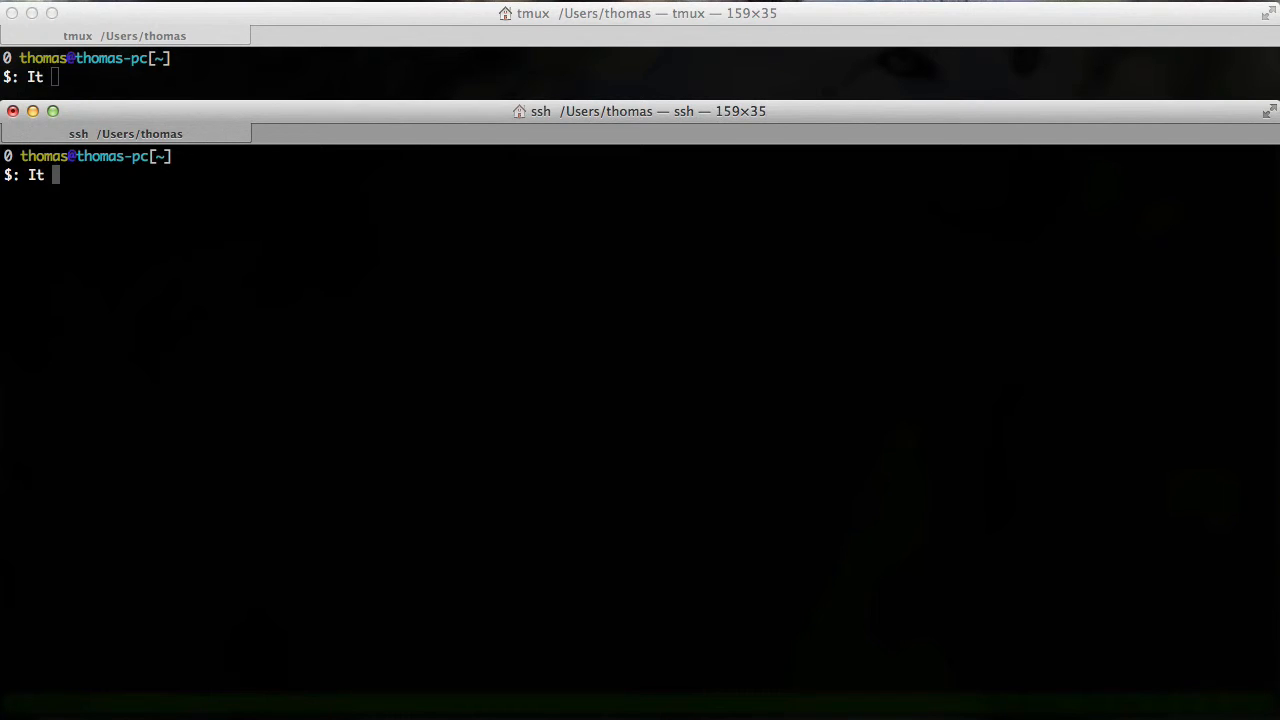
text(is synchro)
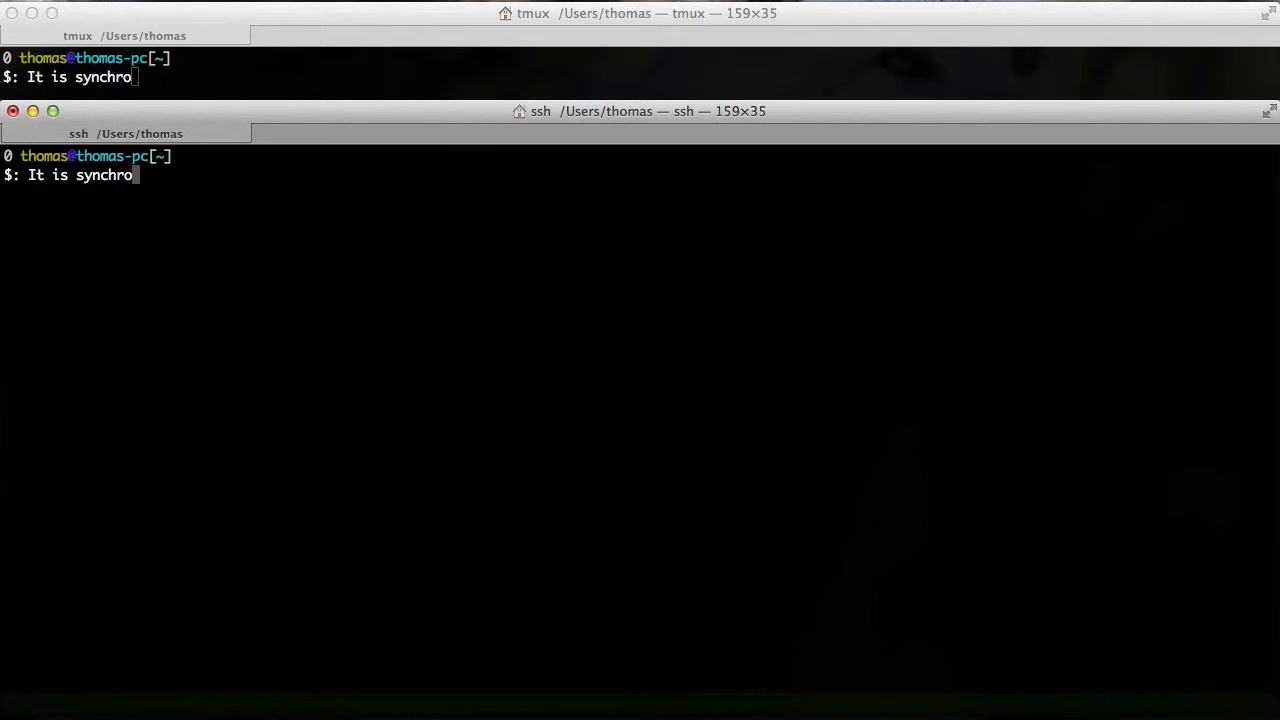
text(nous!)
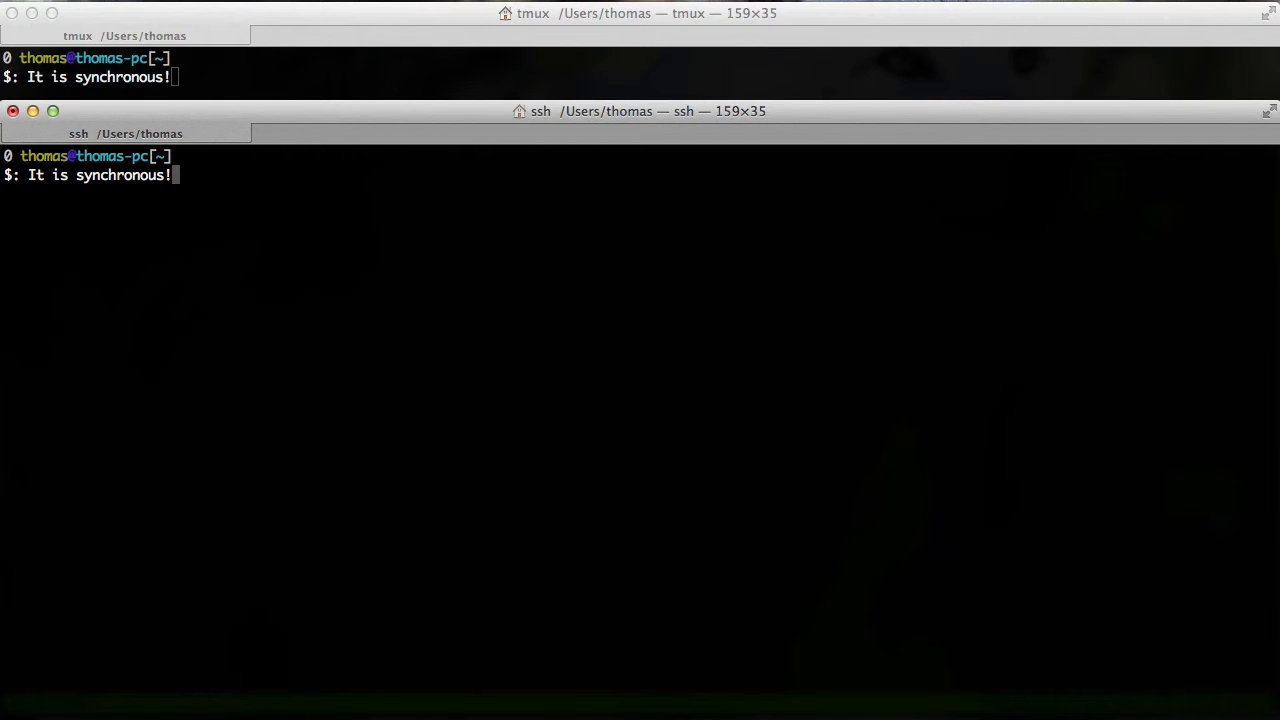
key(BackSpace)
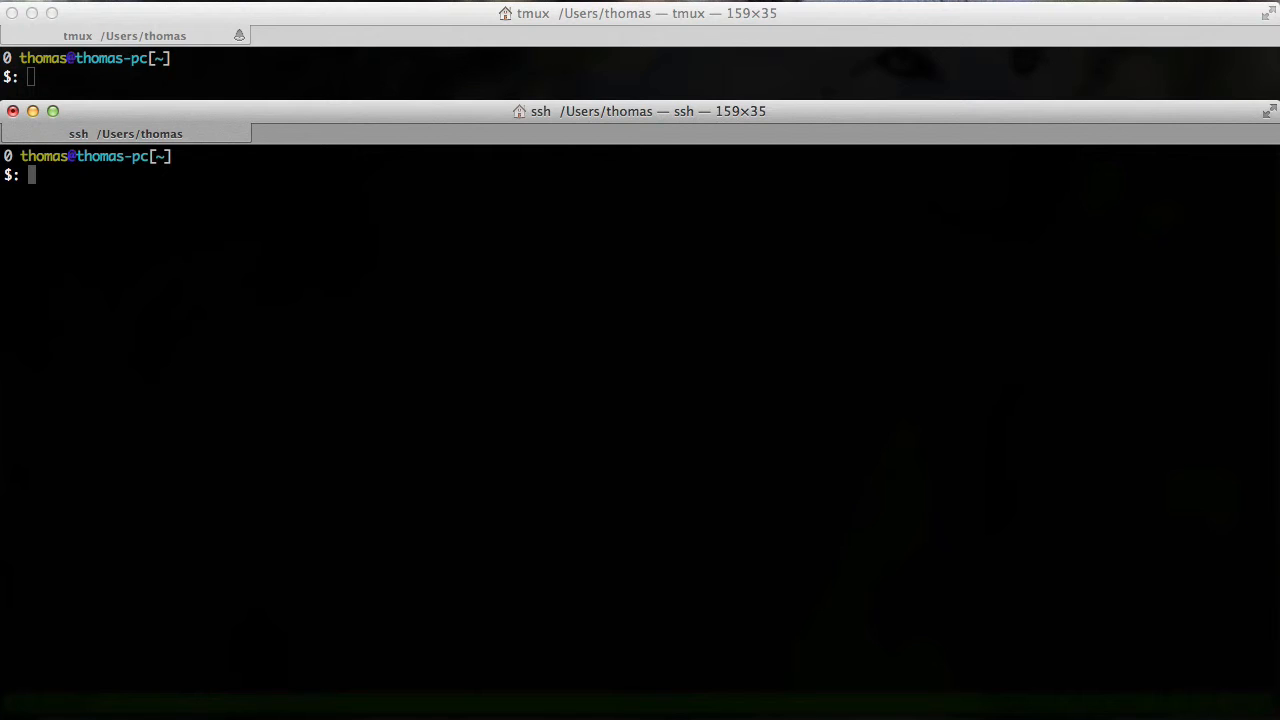
Step: Exit the shared tmux session in each window, leaving a single plain shell
text(exit)
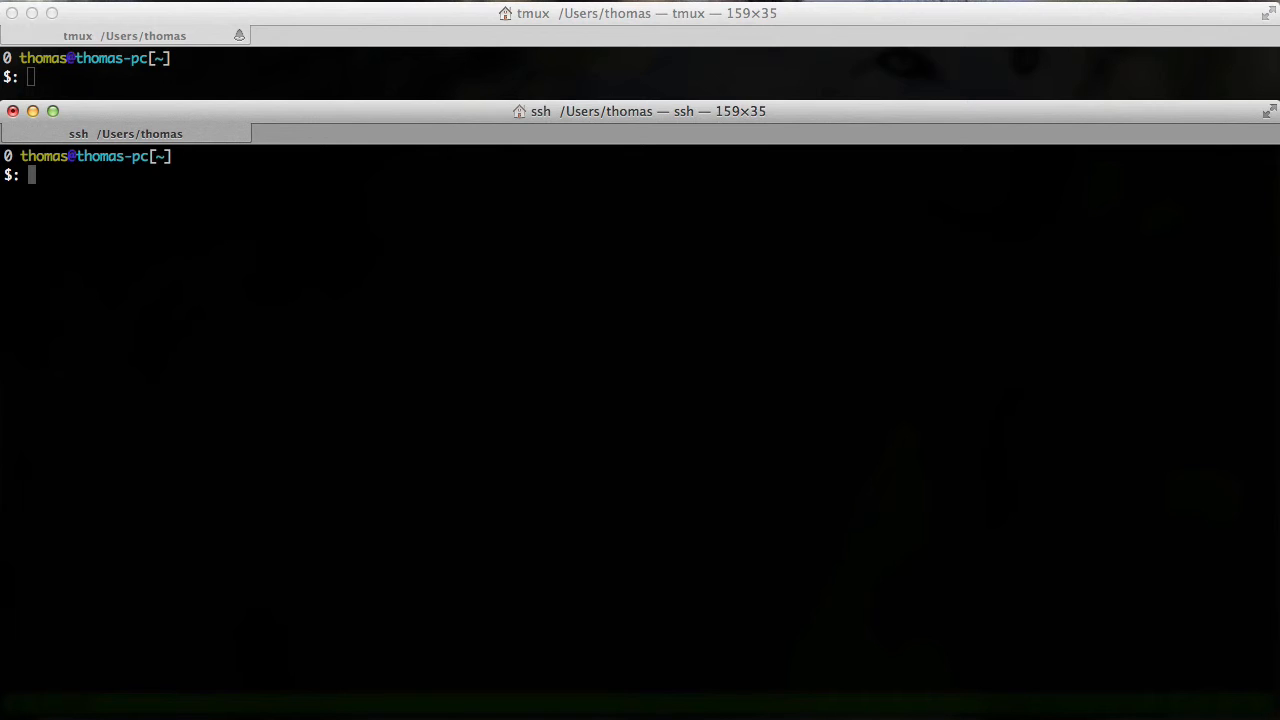
text(exit)
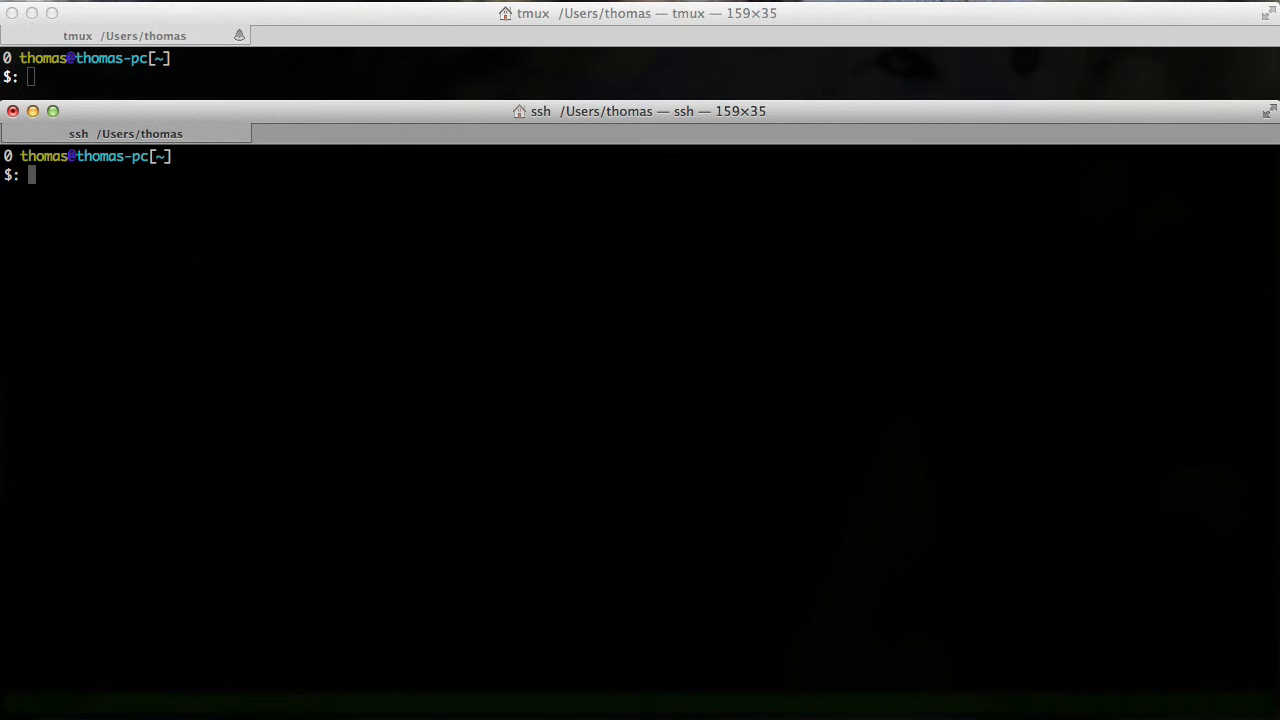
text(exit)
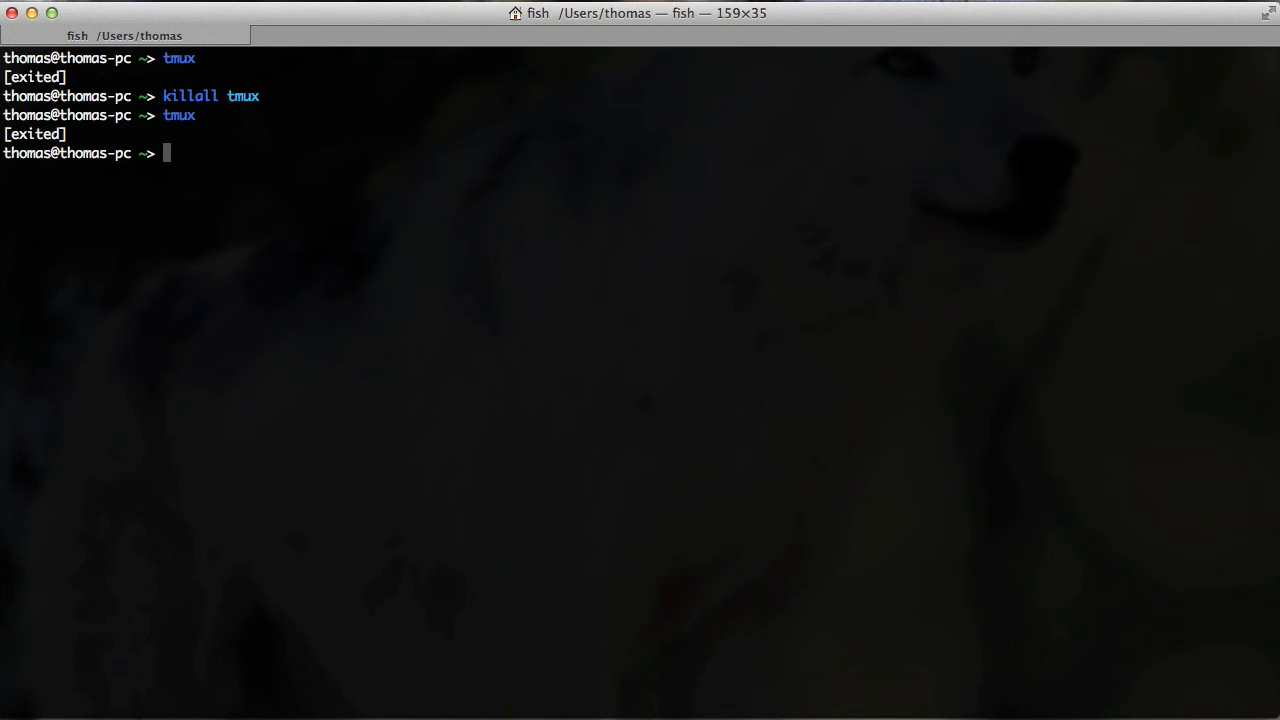
Step: Start a 'screen' session and join it with 'screen -x' from the SSH window
text(screen)
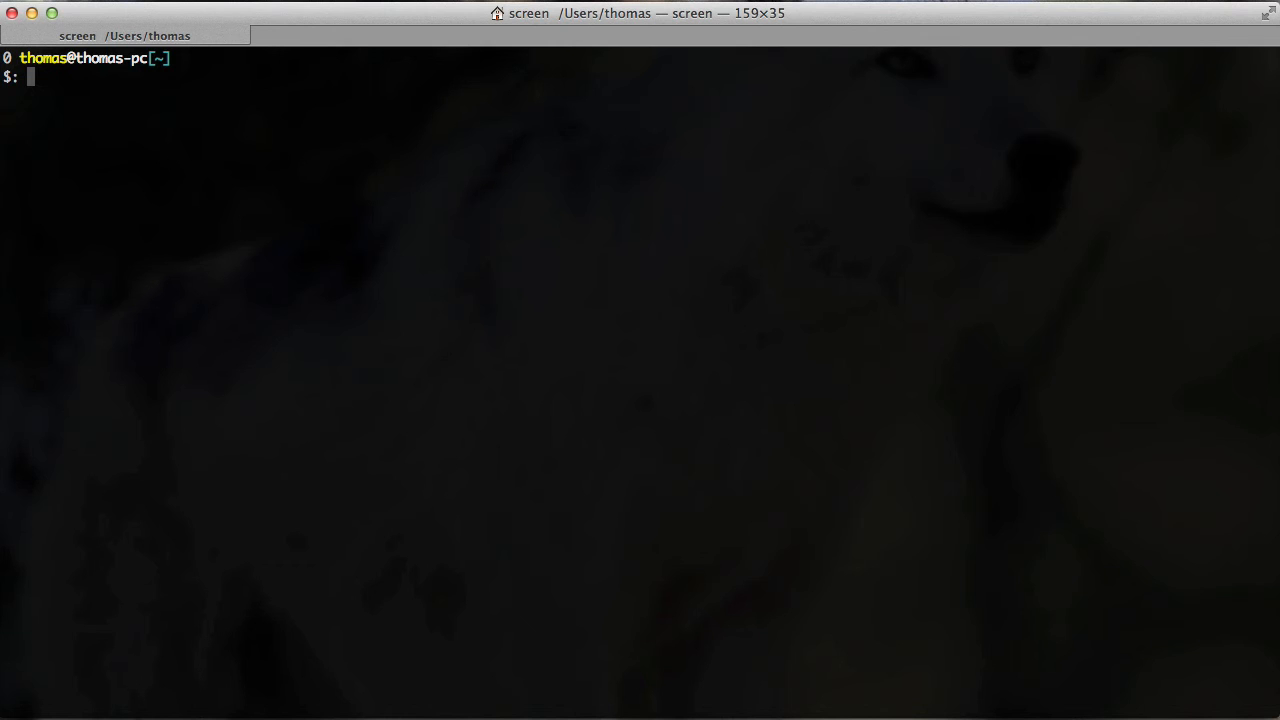
mouse_move(276, 36)
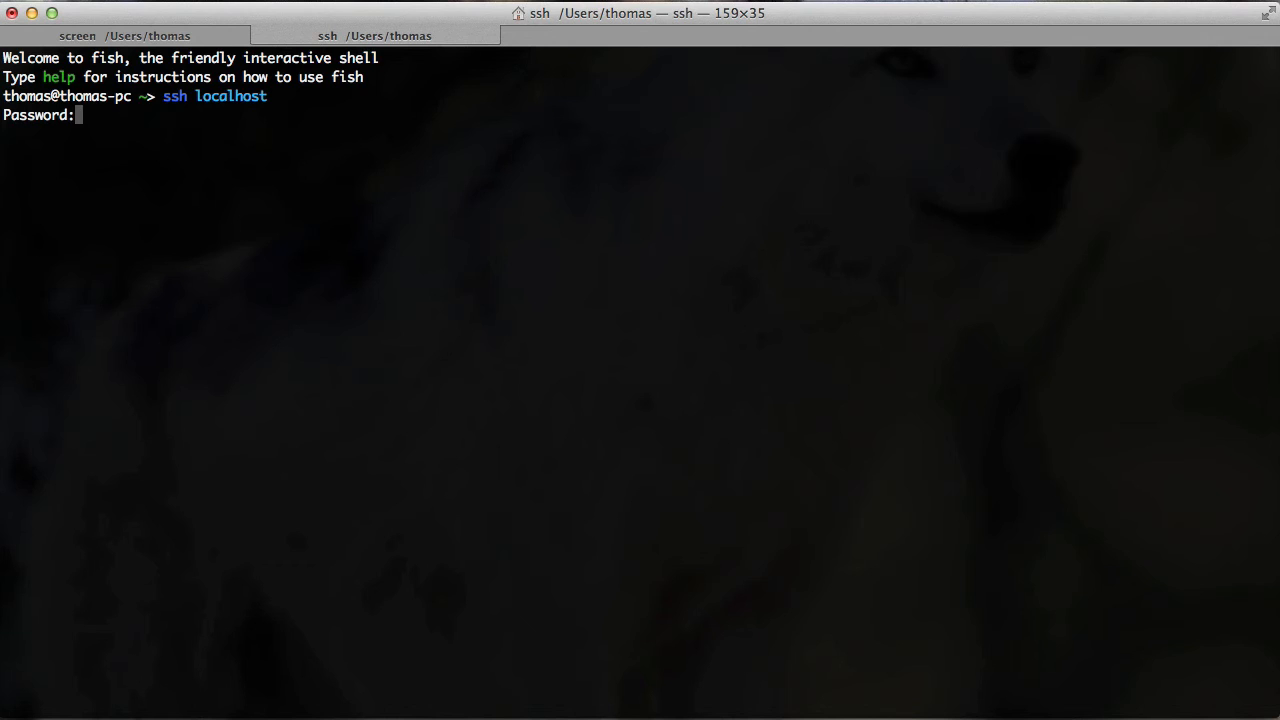
text(sc)
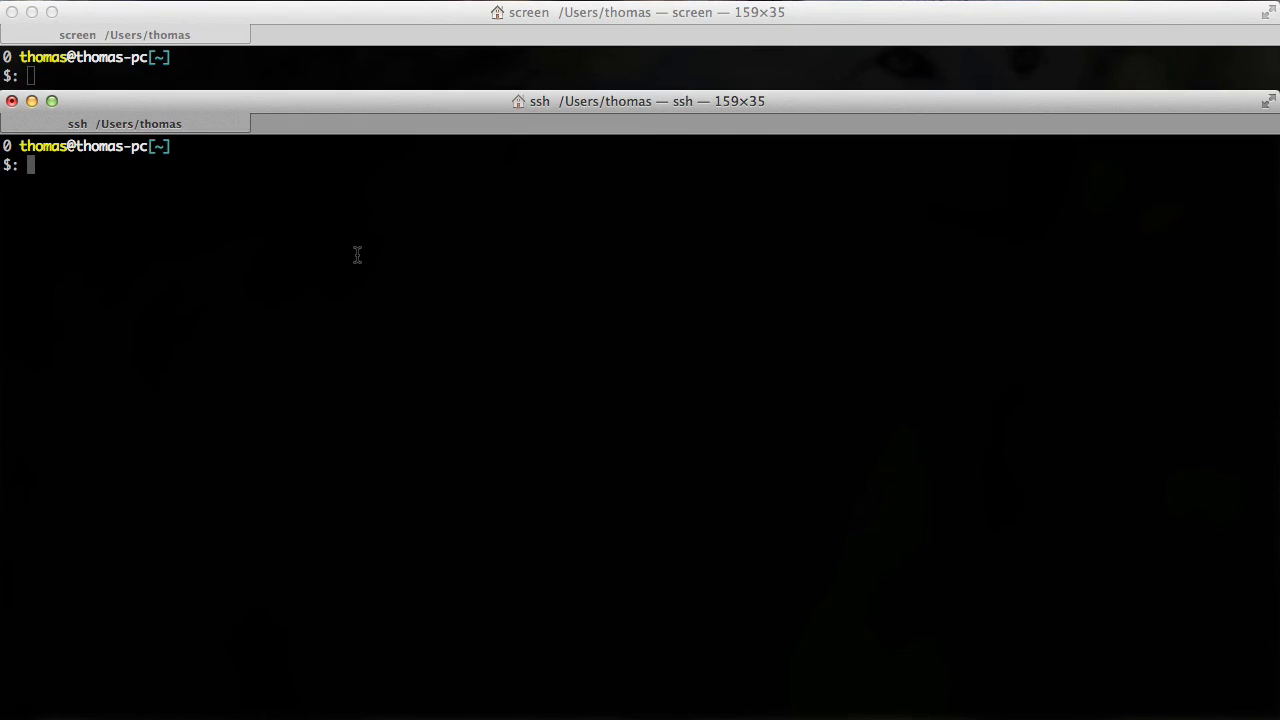
Step: Enter 'This is remote input.' and 'This is local input.' into the shared screen session, then erase some words
text(This is remote input.)
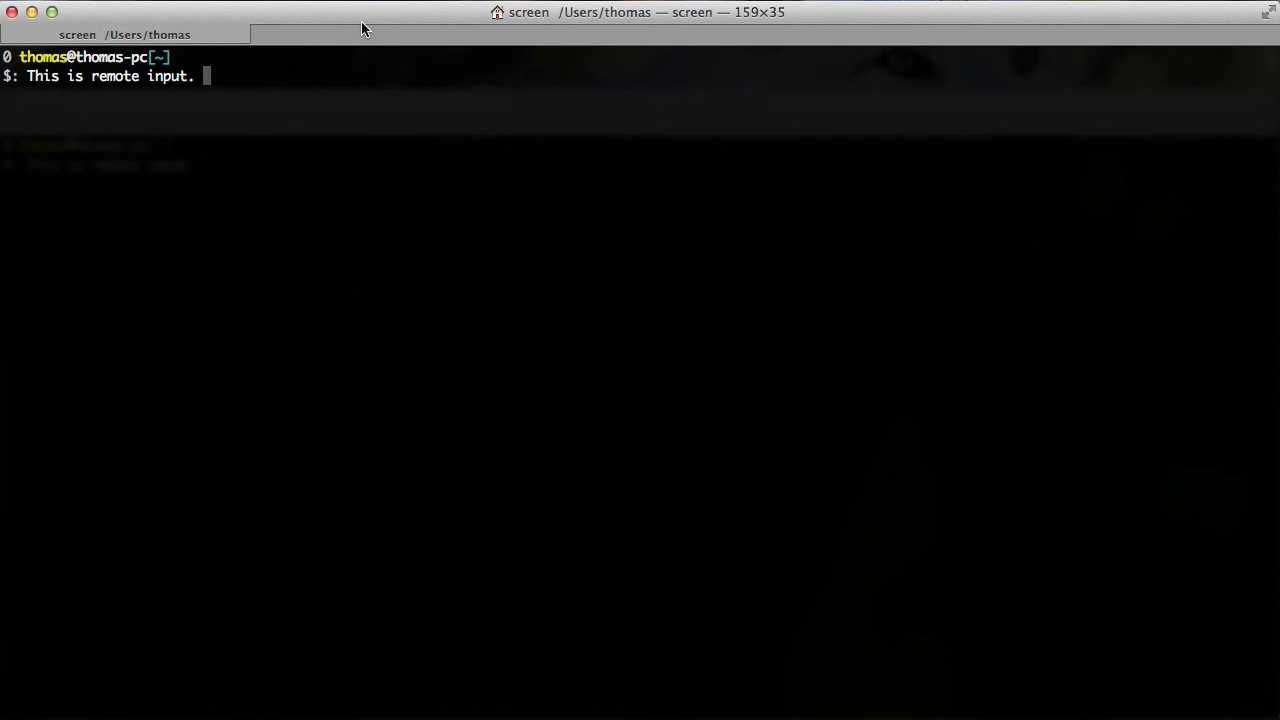
mouse_move(358, 182)
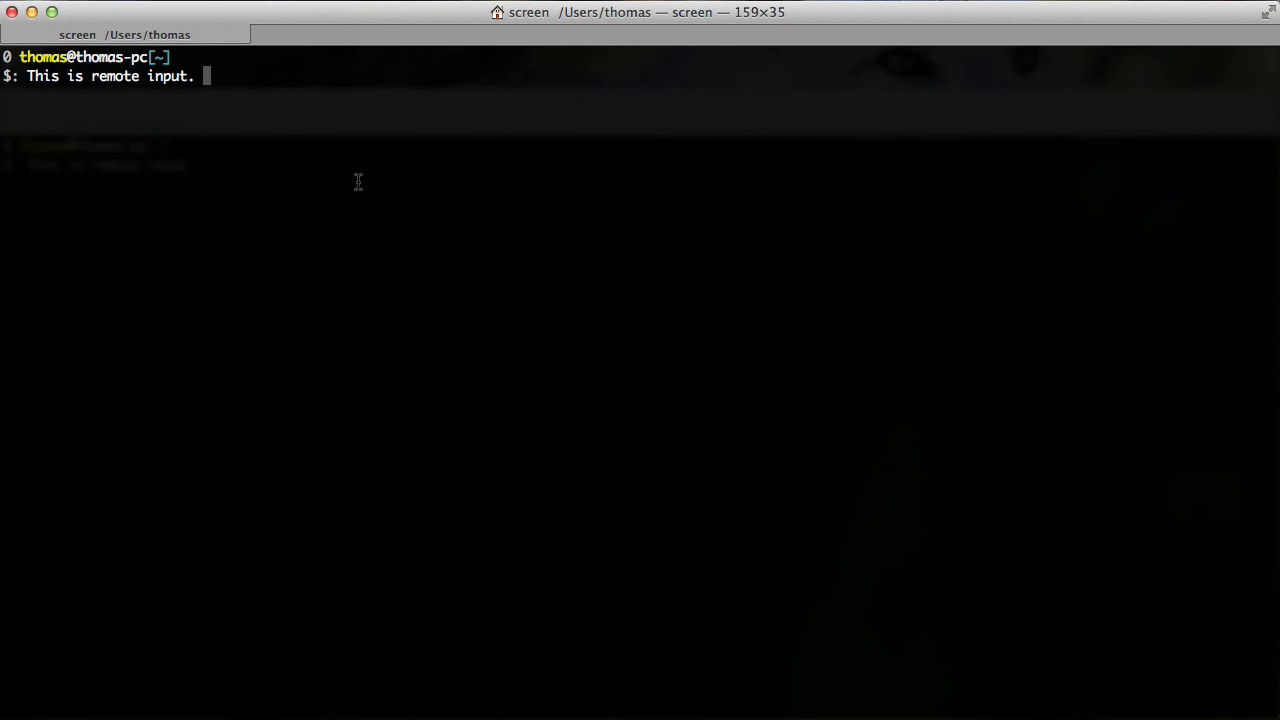
text(This is loc)
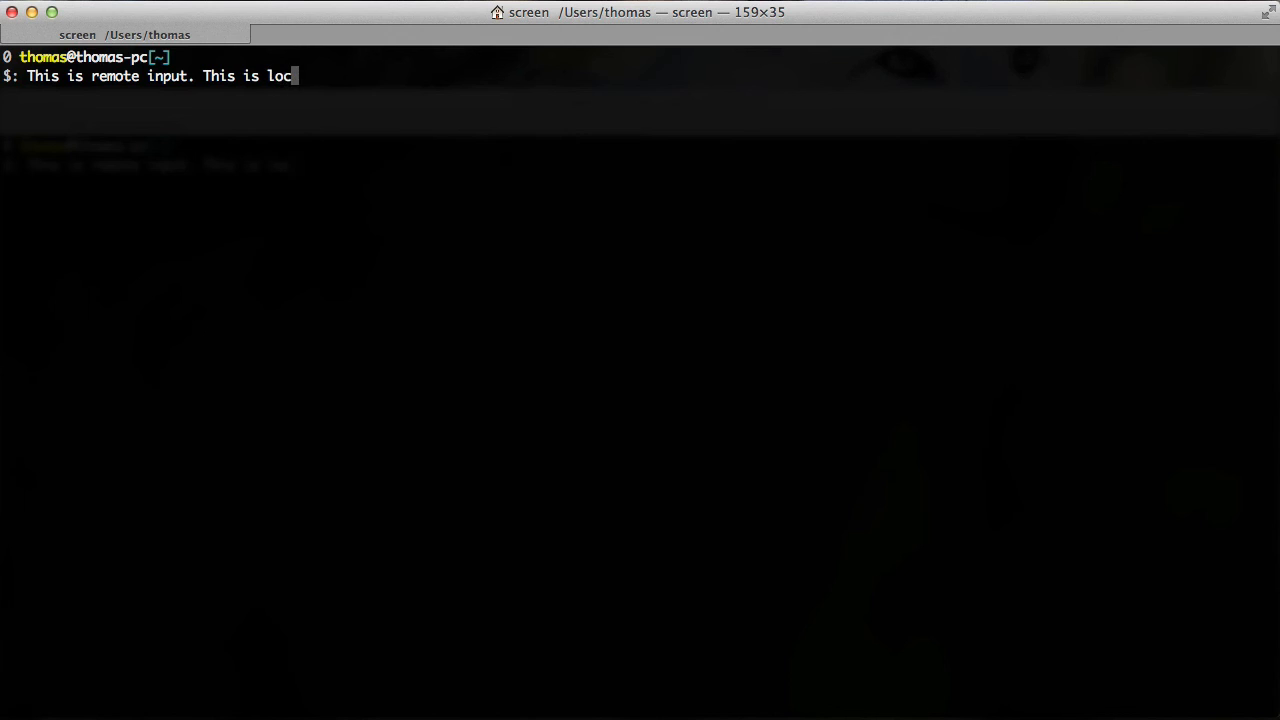
text(al input.)
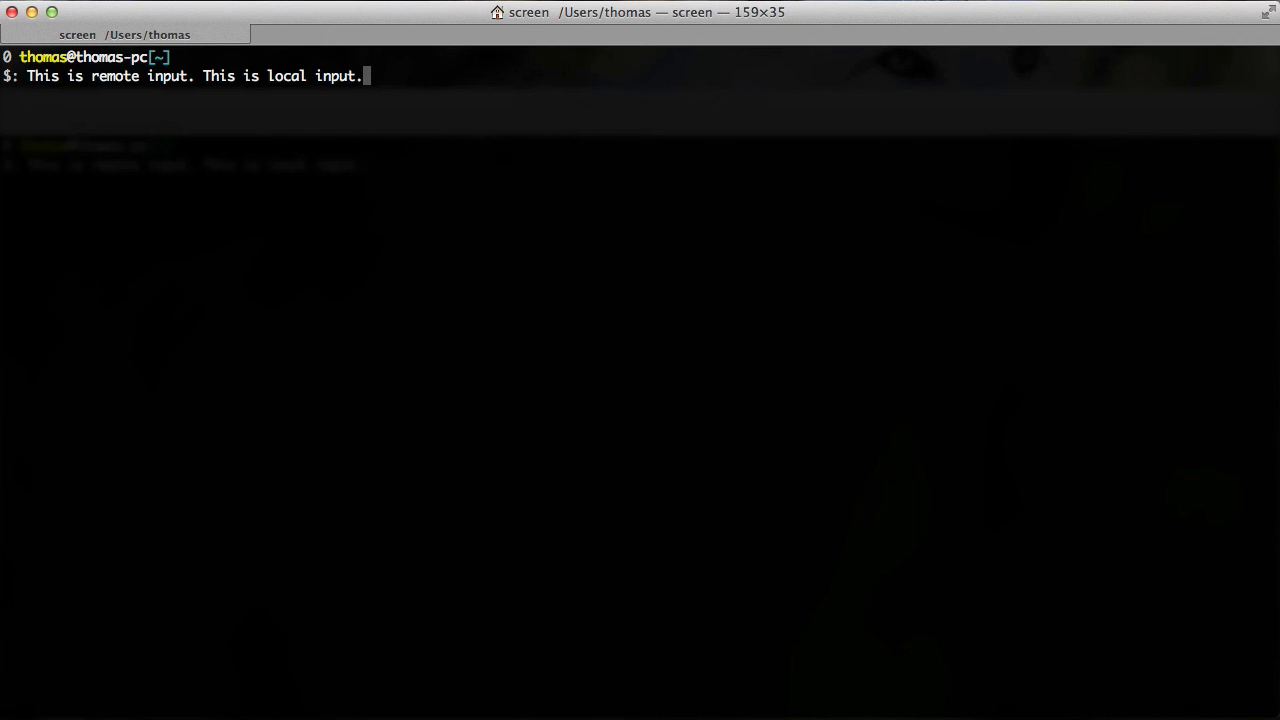
key(BackSpace)
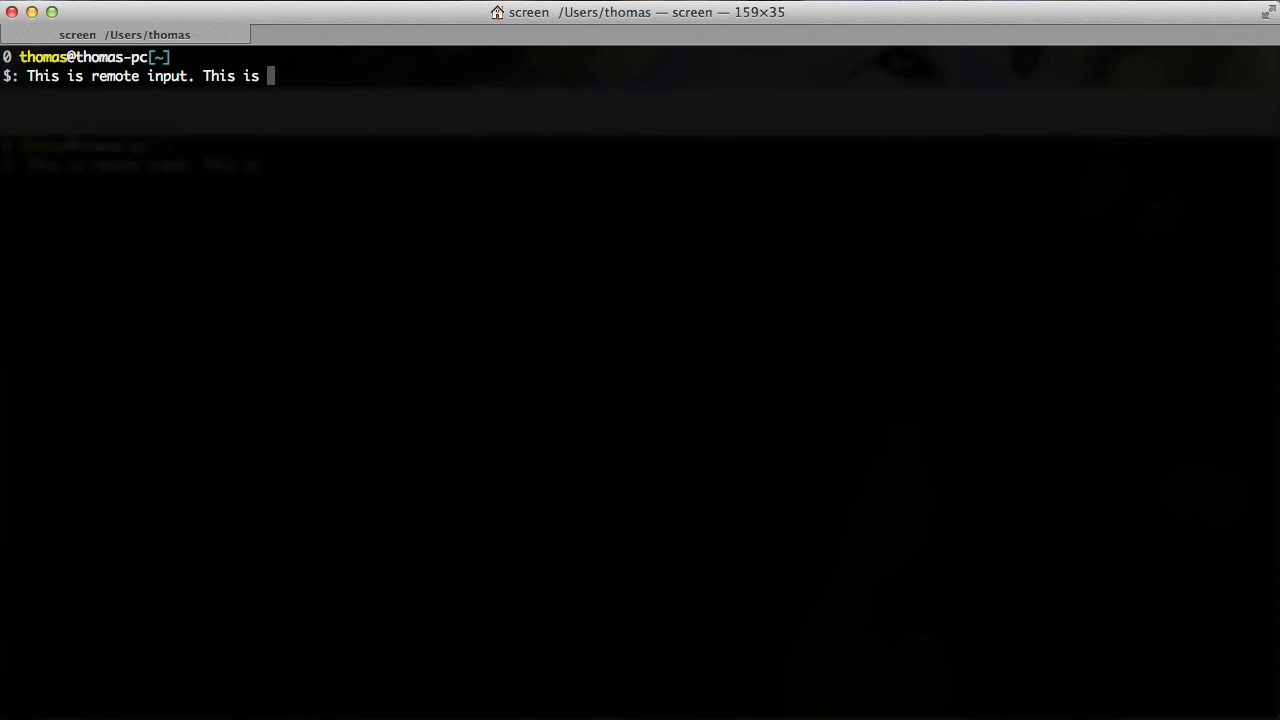